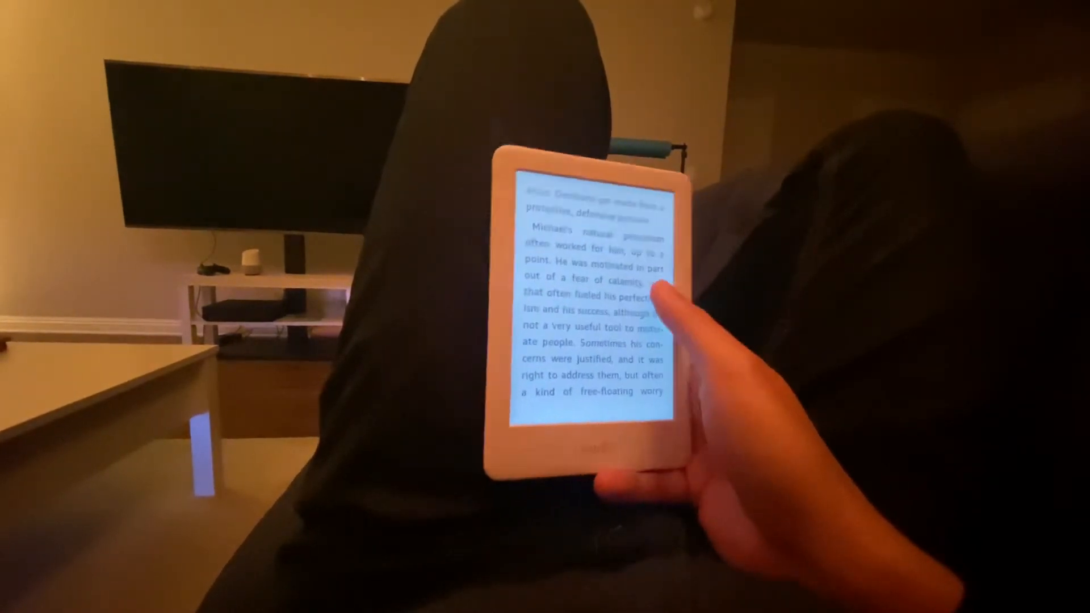
- Open the store detail page for 'Billion Dollar Loser' from the recommended reads list
click(605, 305)
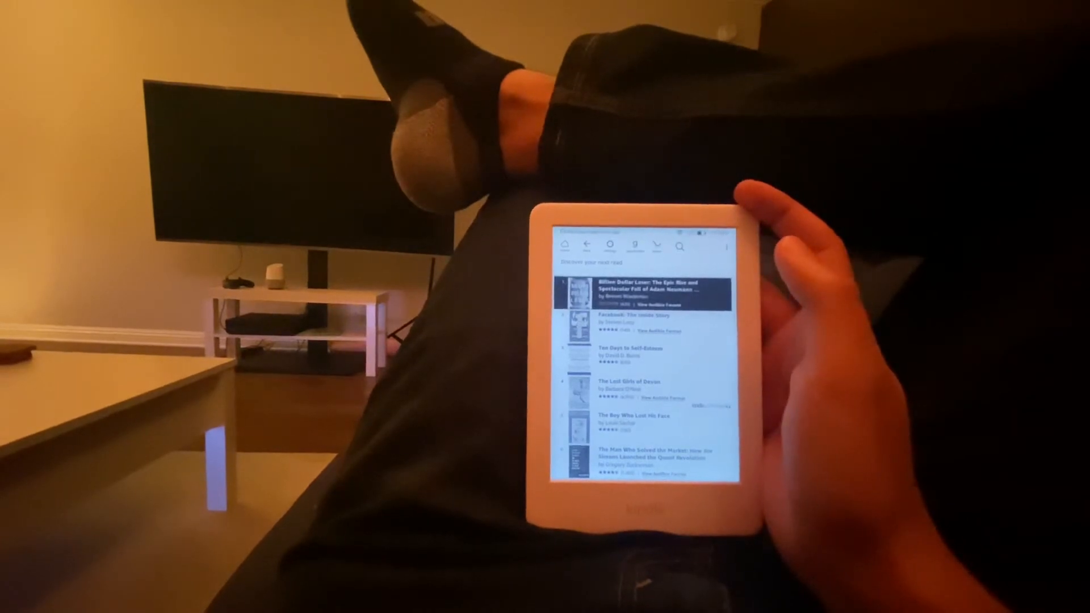
click(646, 292)
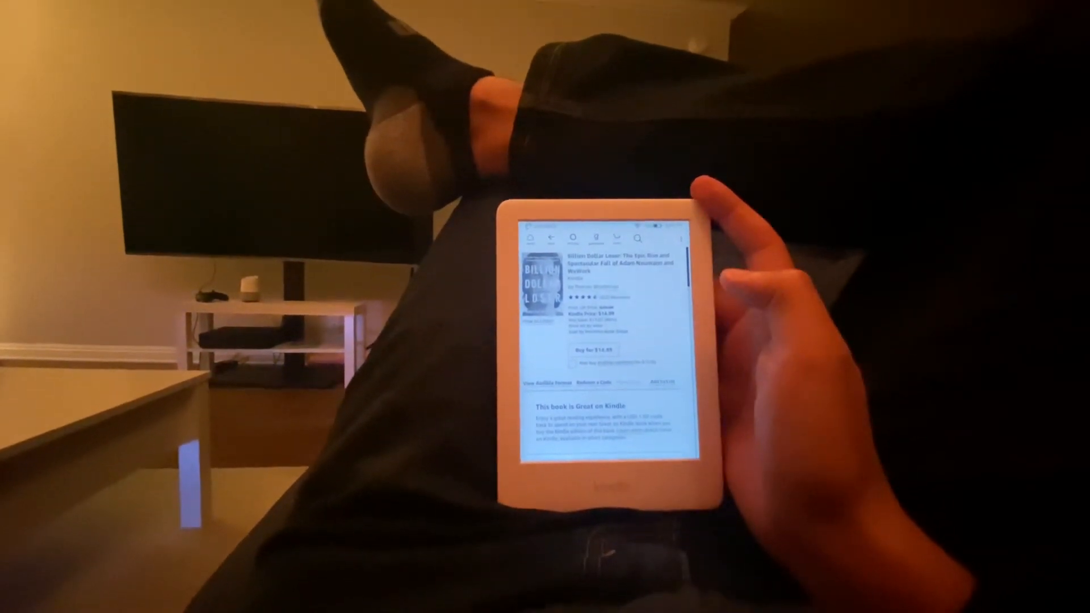
- Download the free sample of 'Billion Dollar Loser', dismiss the About This Book pop-up and start reading
click(593, 350)
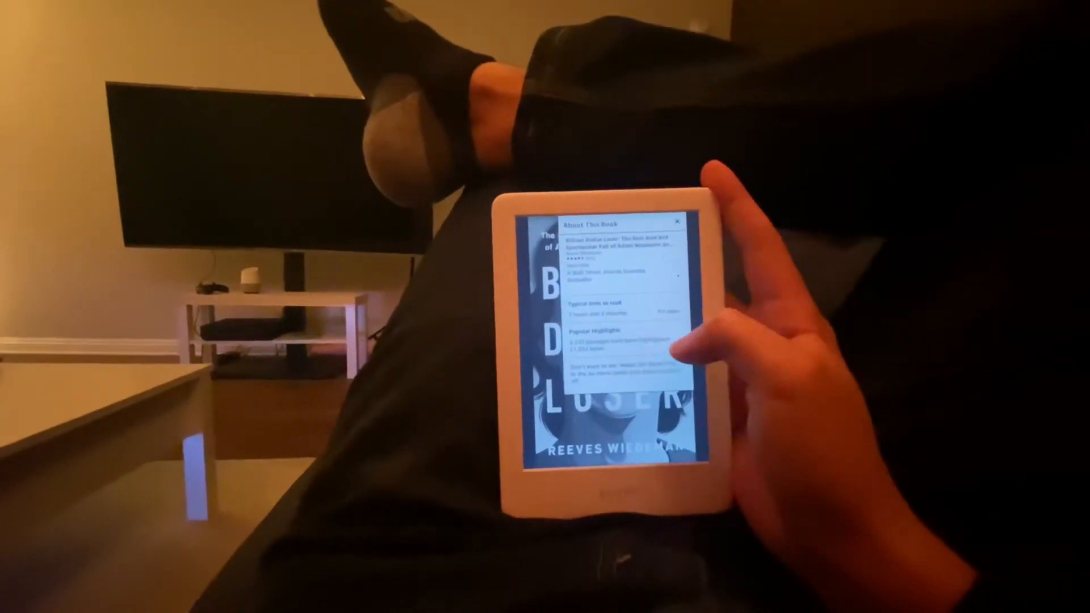
click(661, 222)
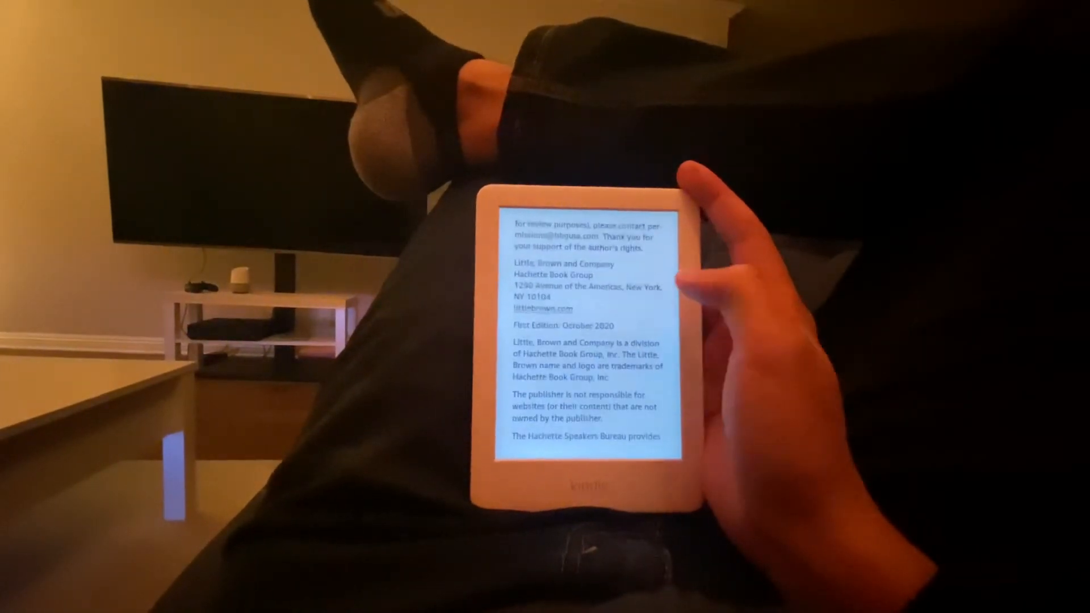